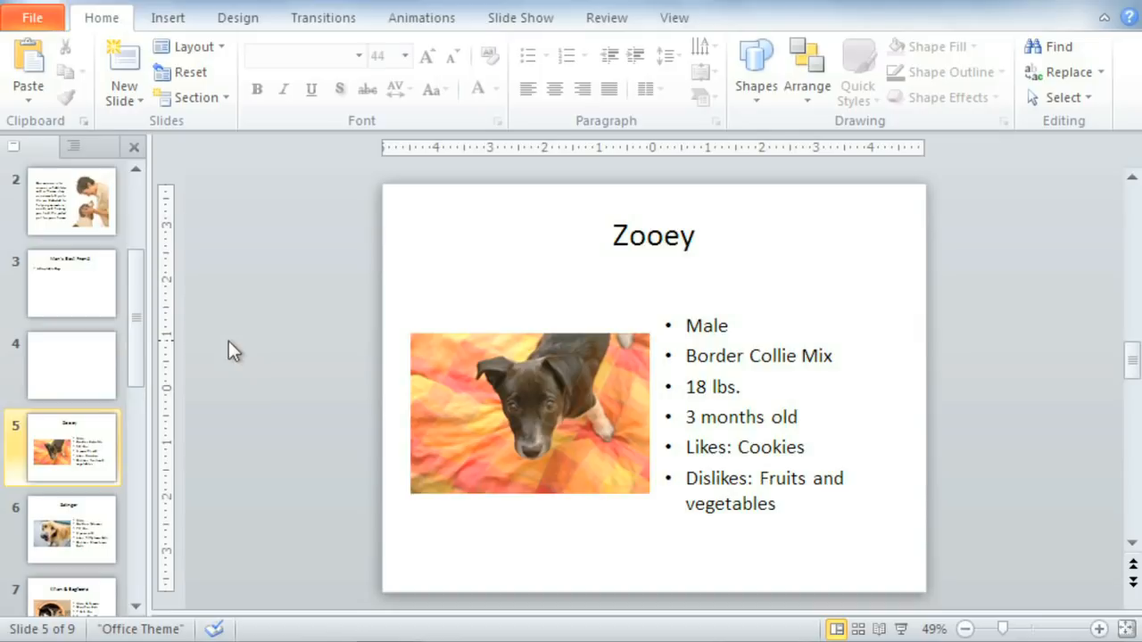
mouse_move(474, 307)
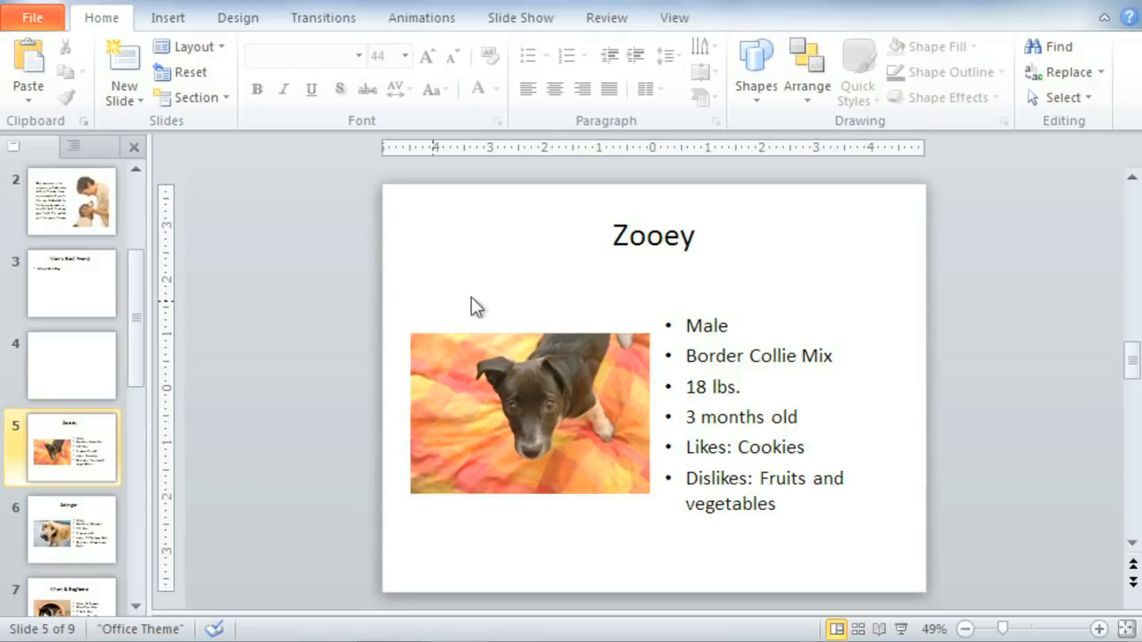
mouse_move(337, 343)
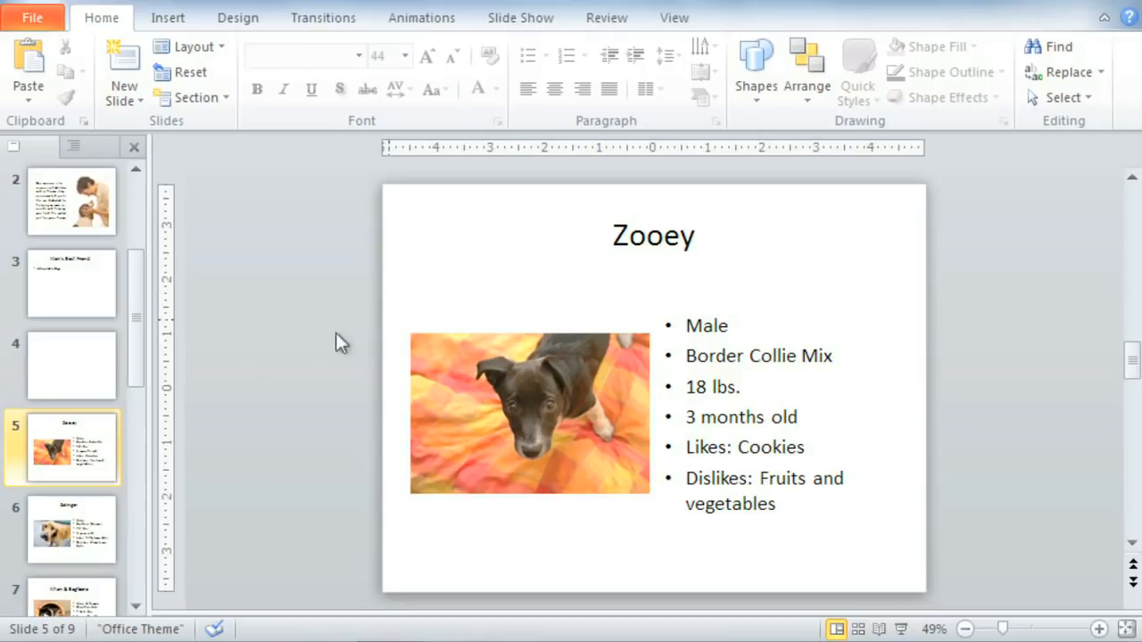
Show the blank fourth slide with its empty title and content placeholders
click(72, 364)
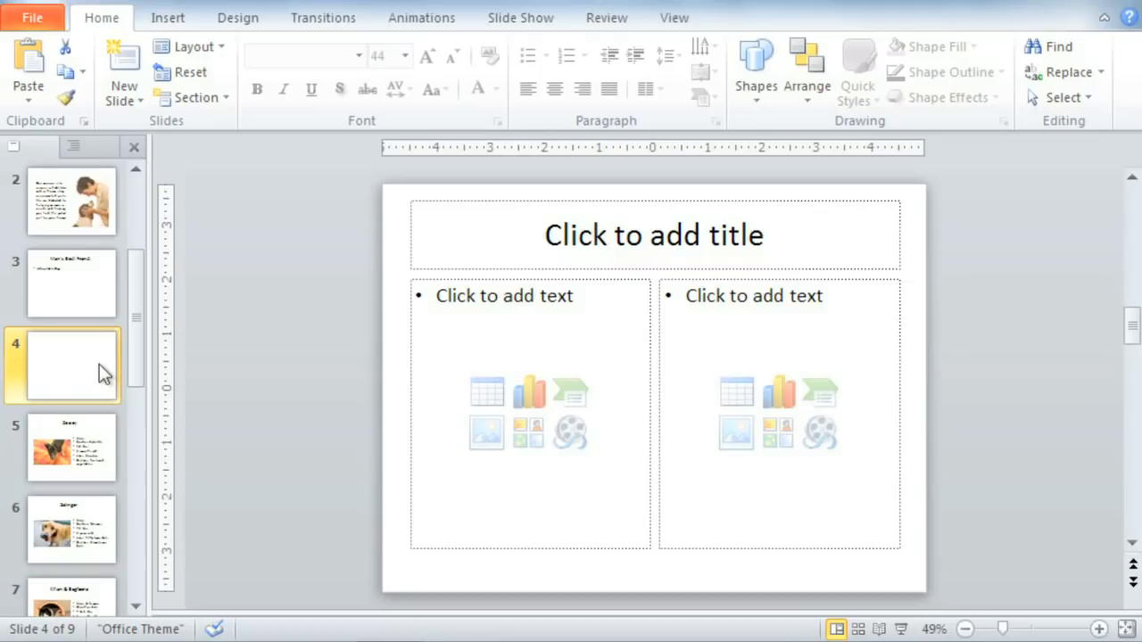
mouse_move(396, 294)
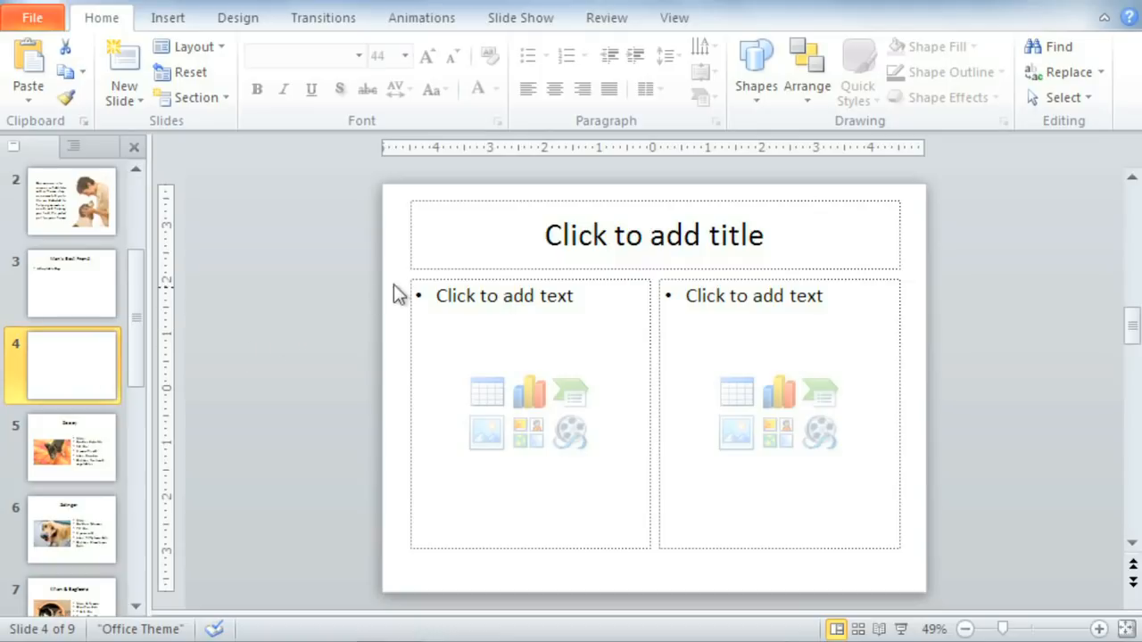
mouse_move(400, 282)
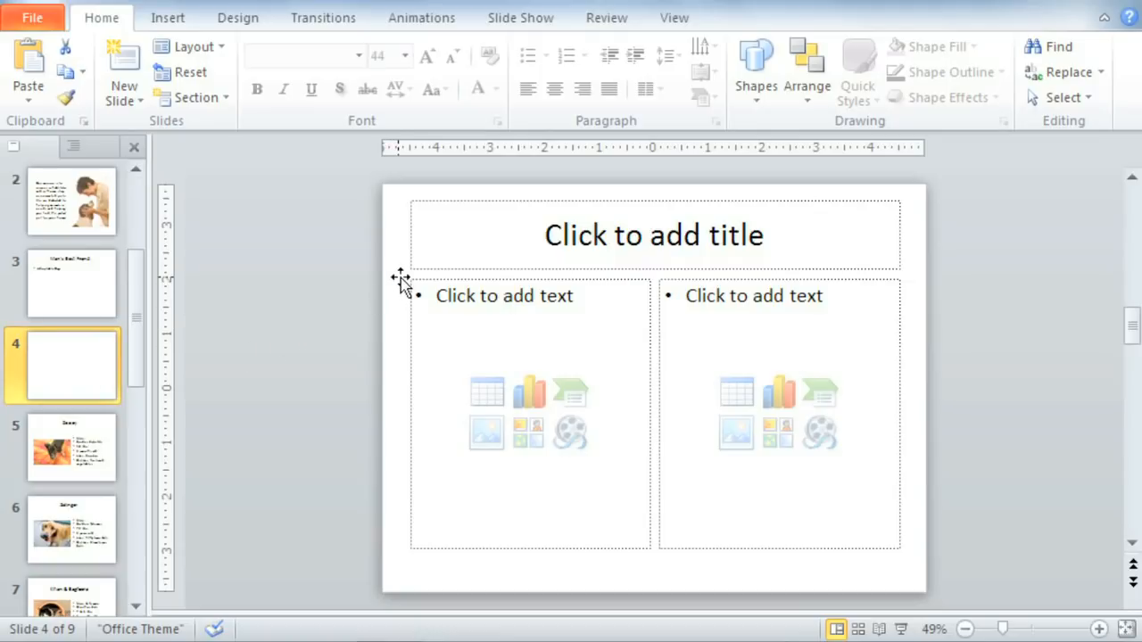
Give slide 4 the title 'Franny'
click(654, 236)
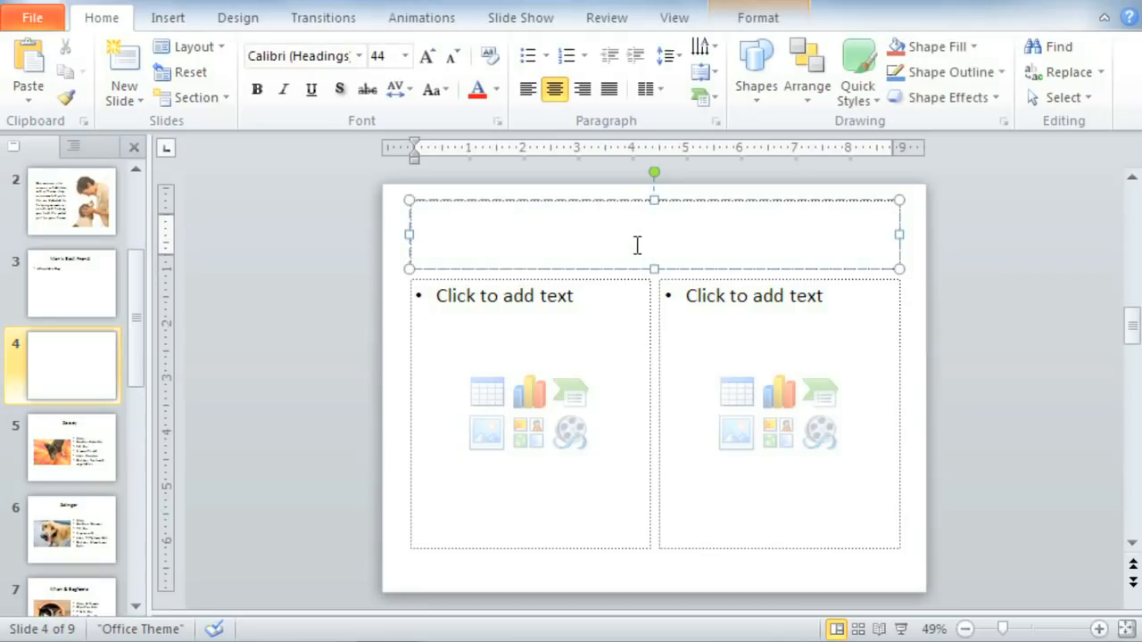
text(Franny)
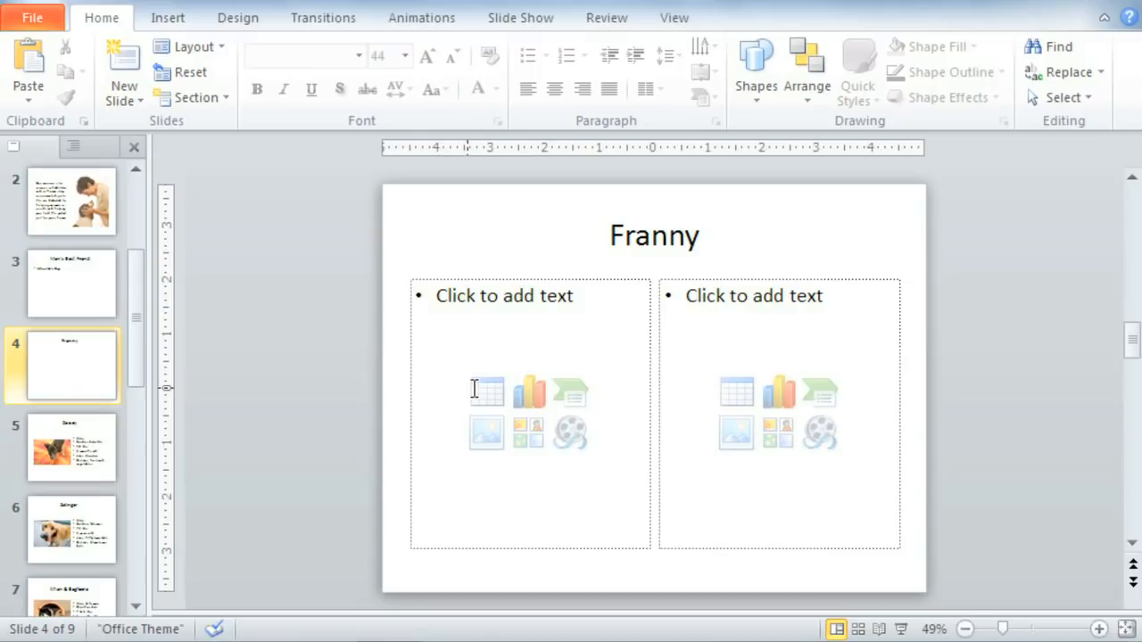
mouse_move(485, 434)
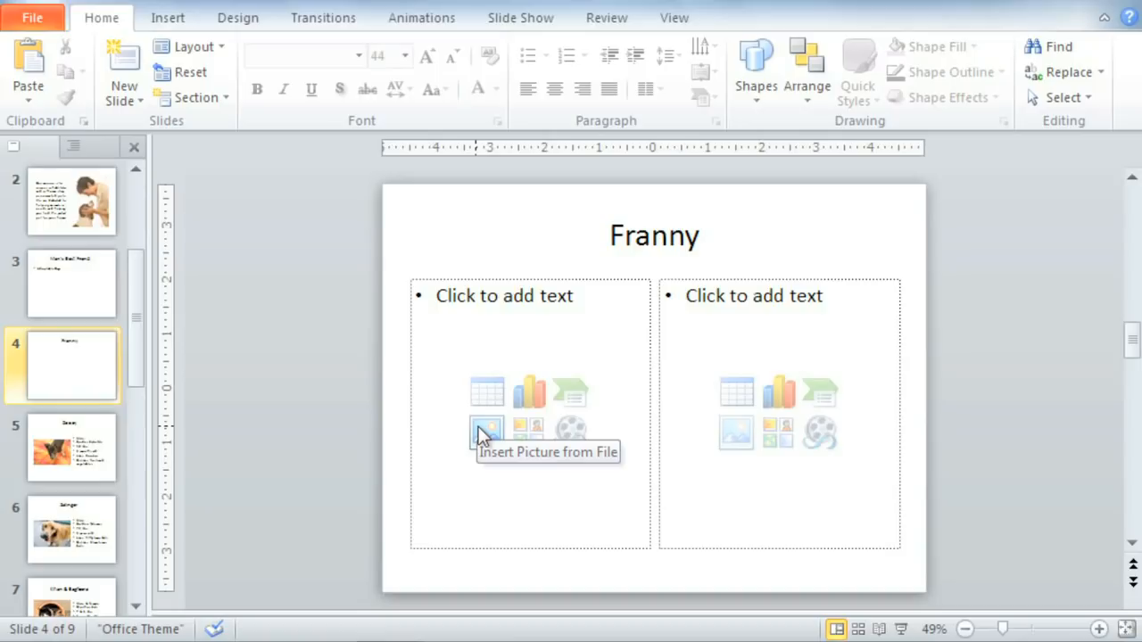
mouse_move(553, 250)
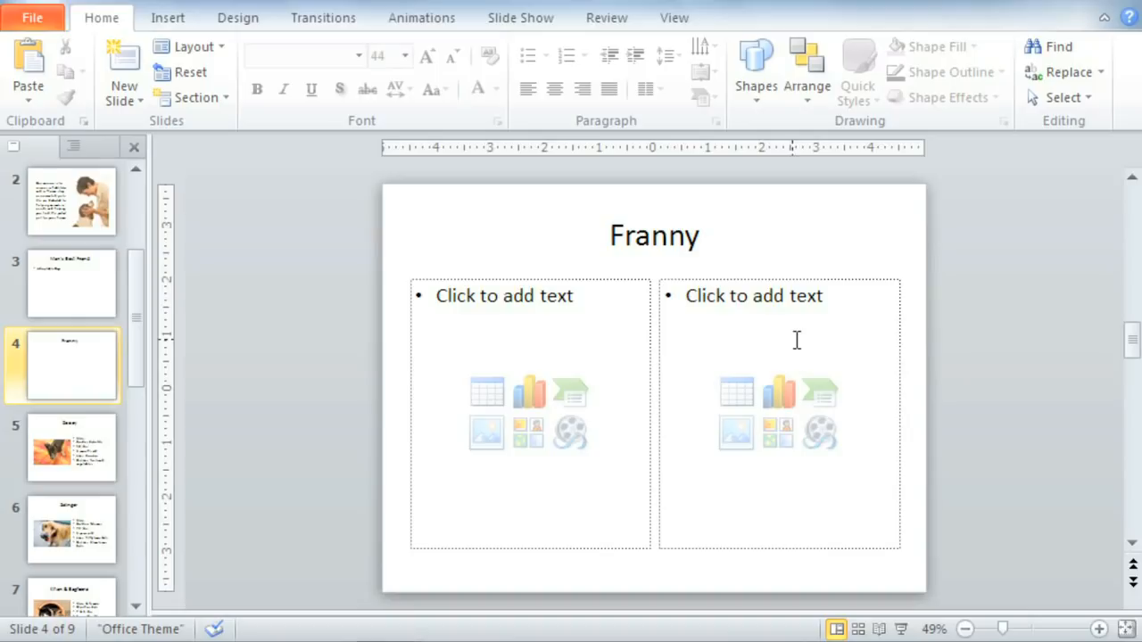
mouse_move(116, 307)
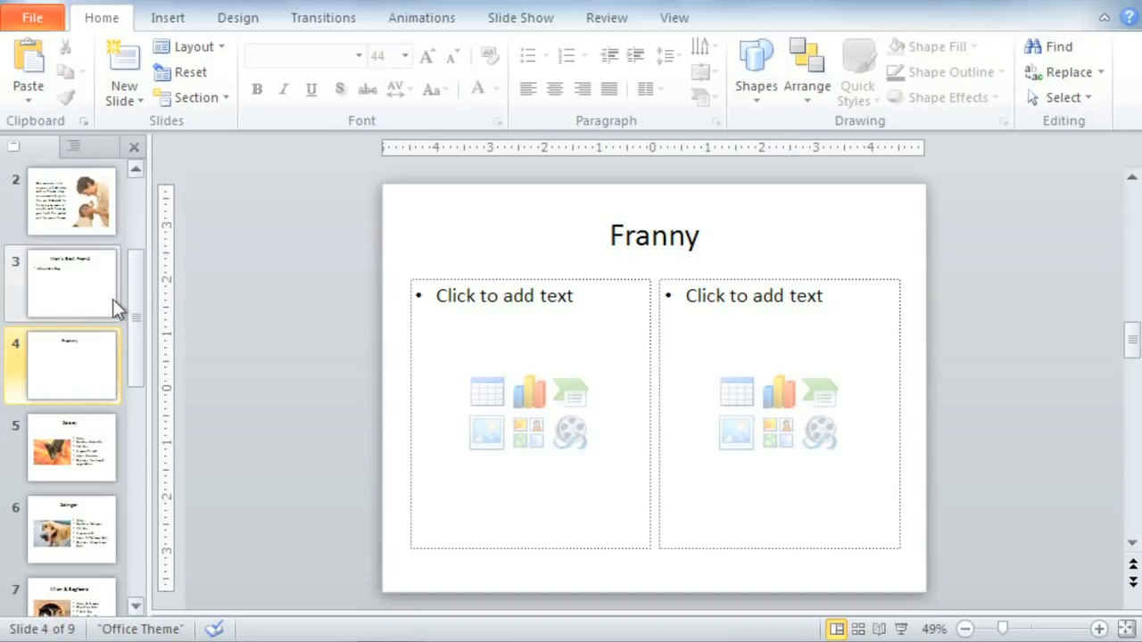
Apply the Section Header layout to slide 3, 'Man's Best Friend'
click(71, 282)
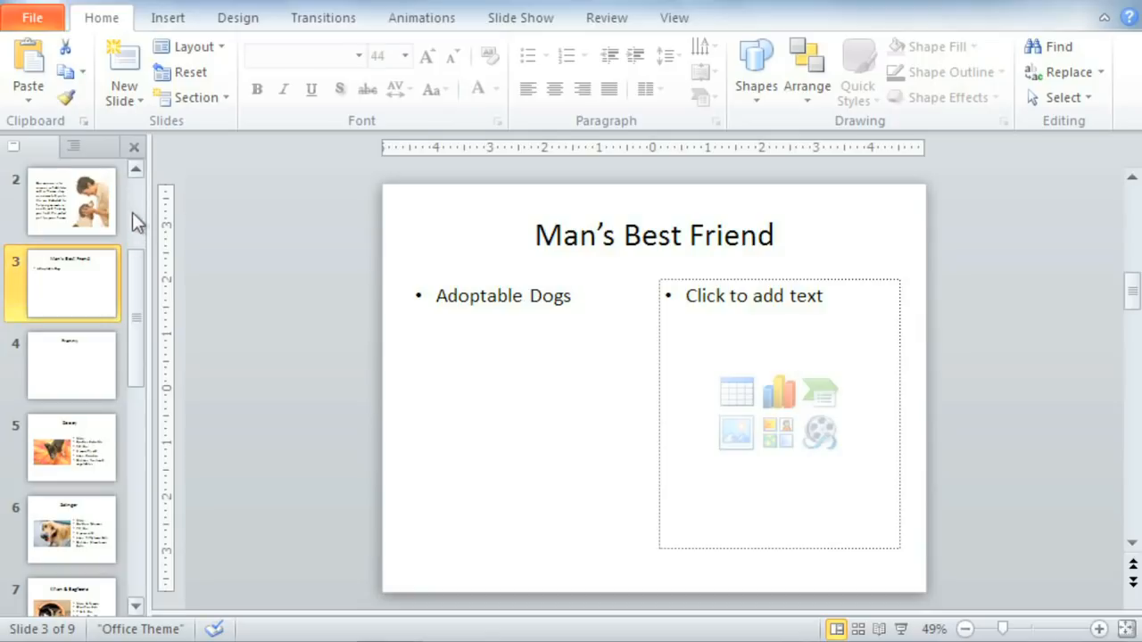
mouse_move(193, 46)
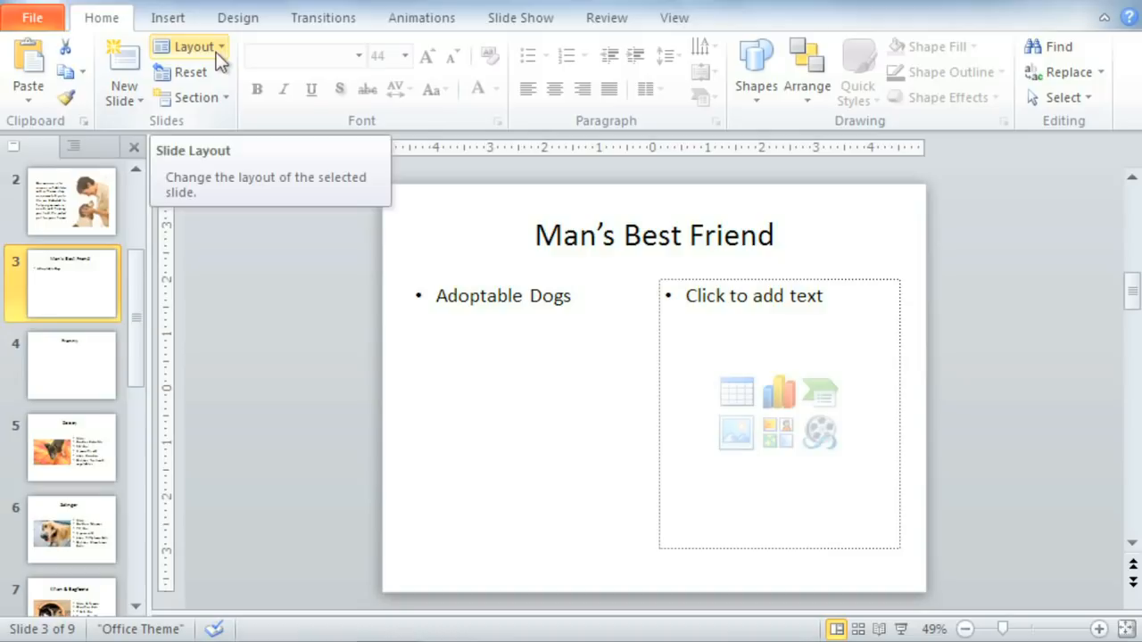
click(189, 47)
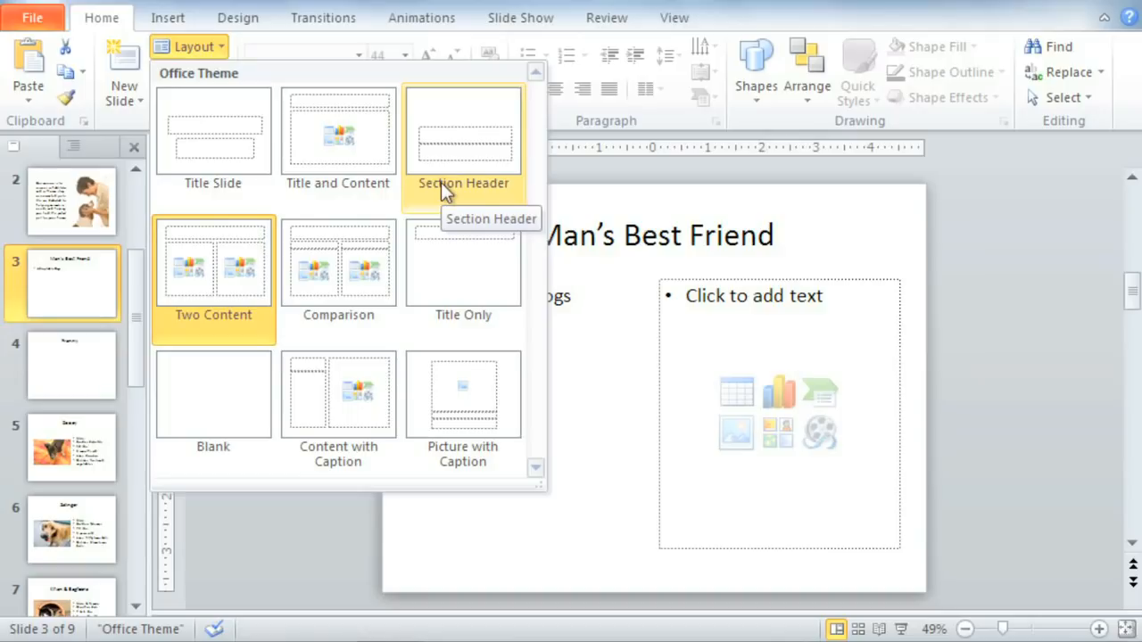
click(463, 134)
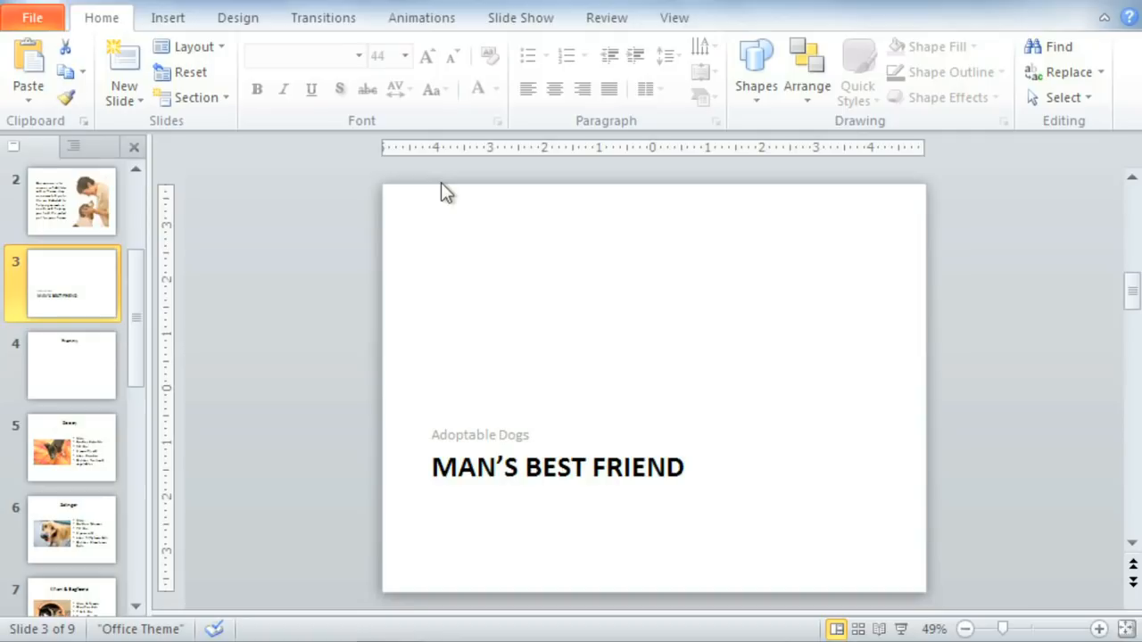
Remove the empty title placeholder from the mission statement slide 2
click(71, 200)
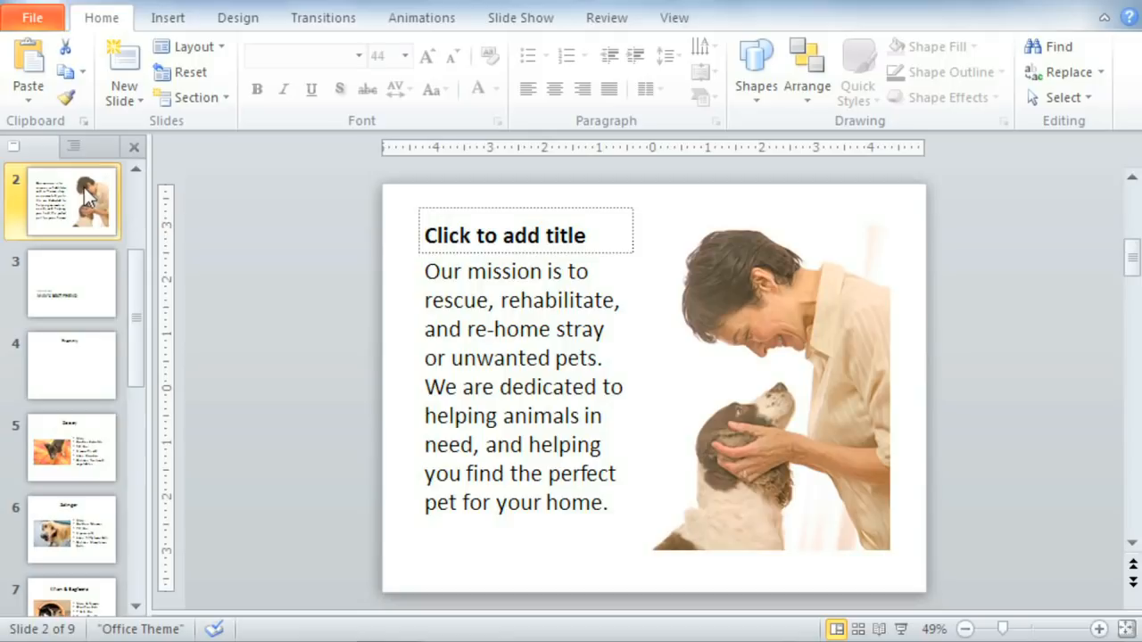
mouse_move(246, 243)
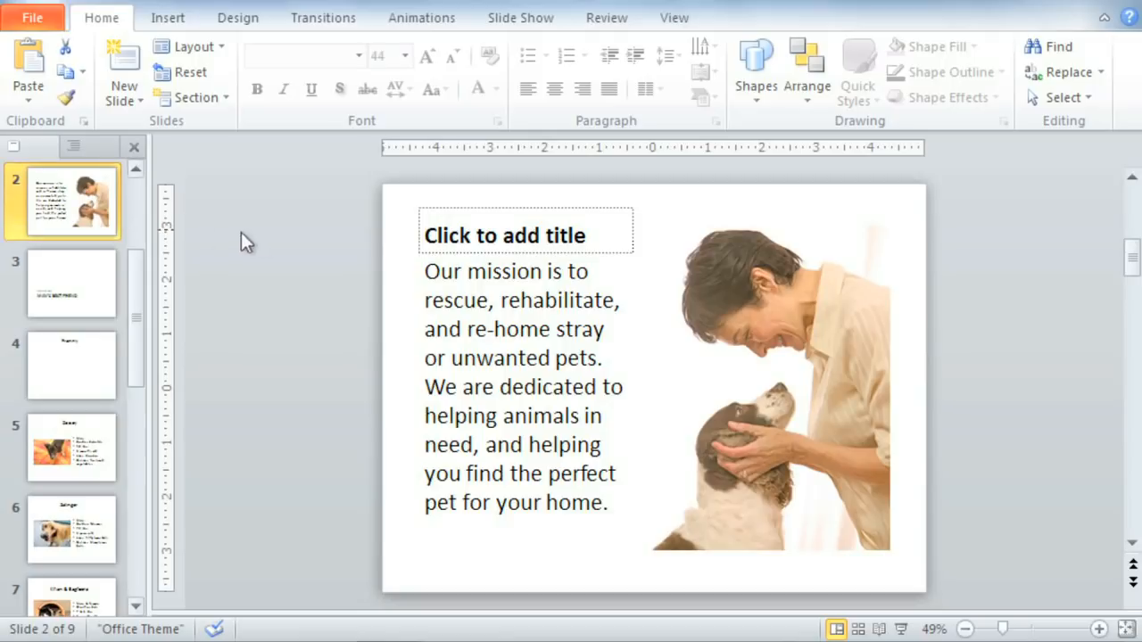
mouse_move(403, 242)
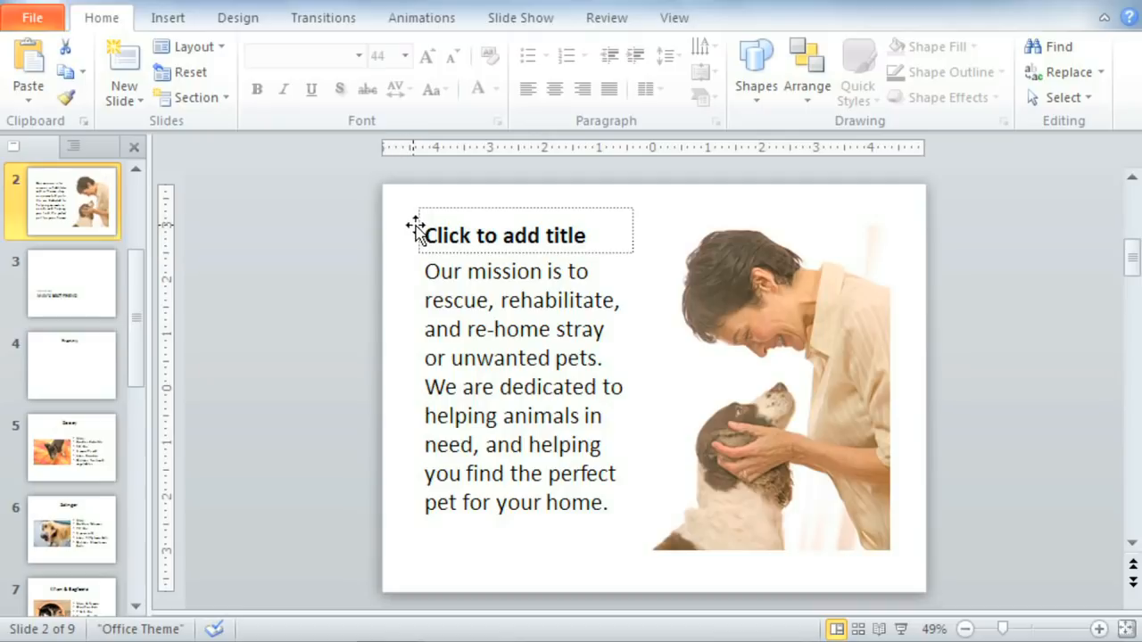
click(503, 235)
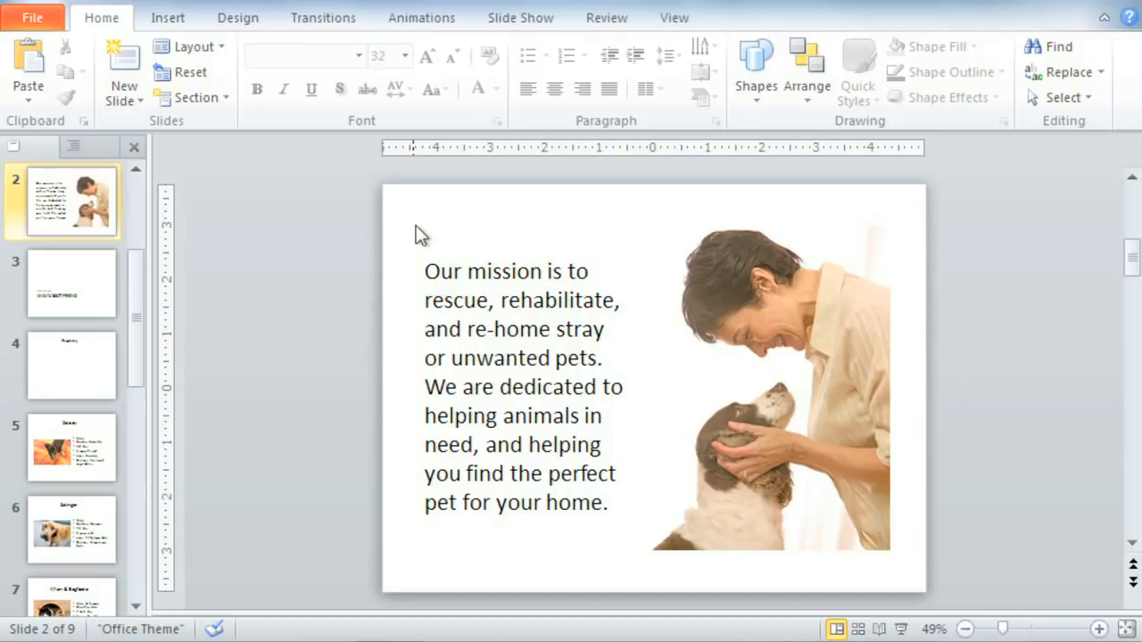
mouse_move(358, 184)
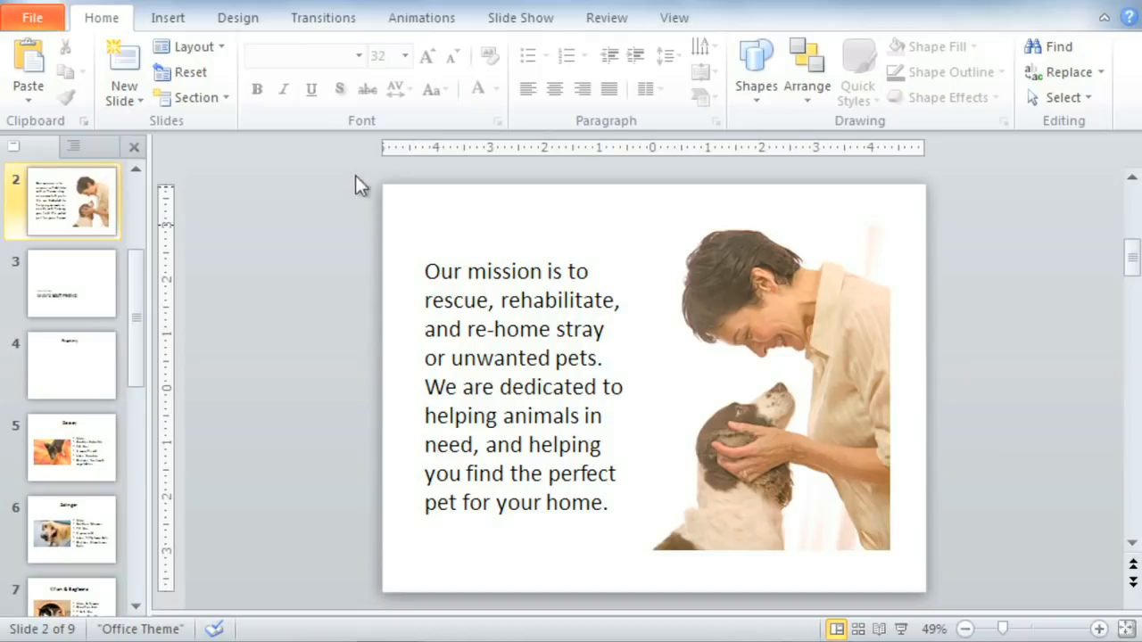
Visit the Insert ribbon and return to the Home commands on slide 2
click(167, 18)
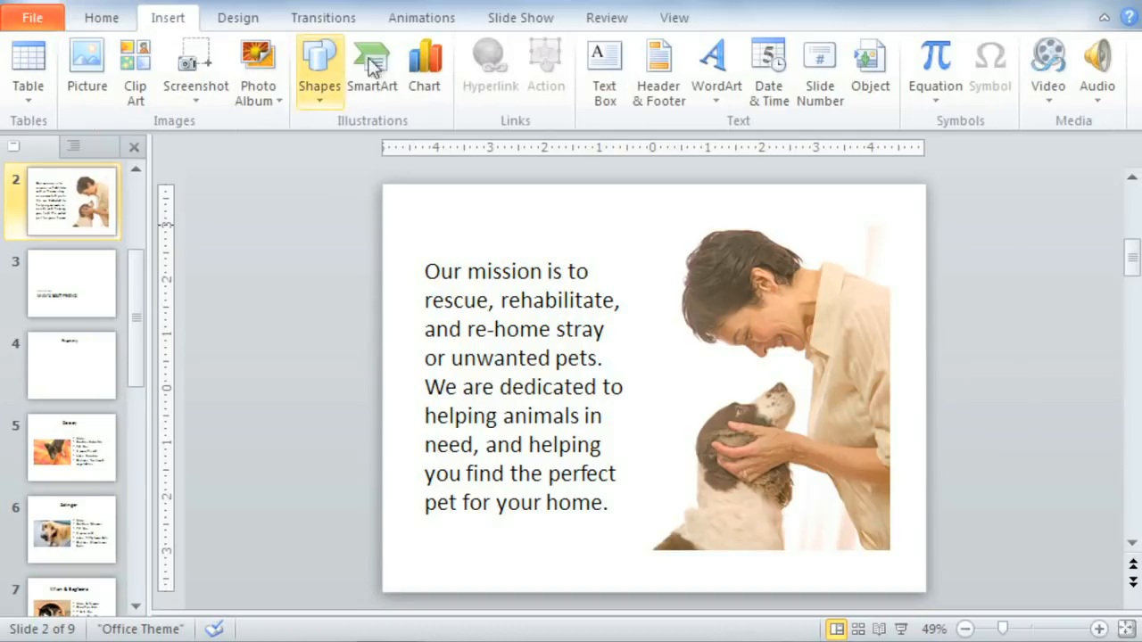
mouse_move(605, 69)
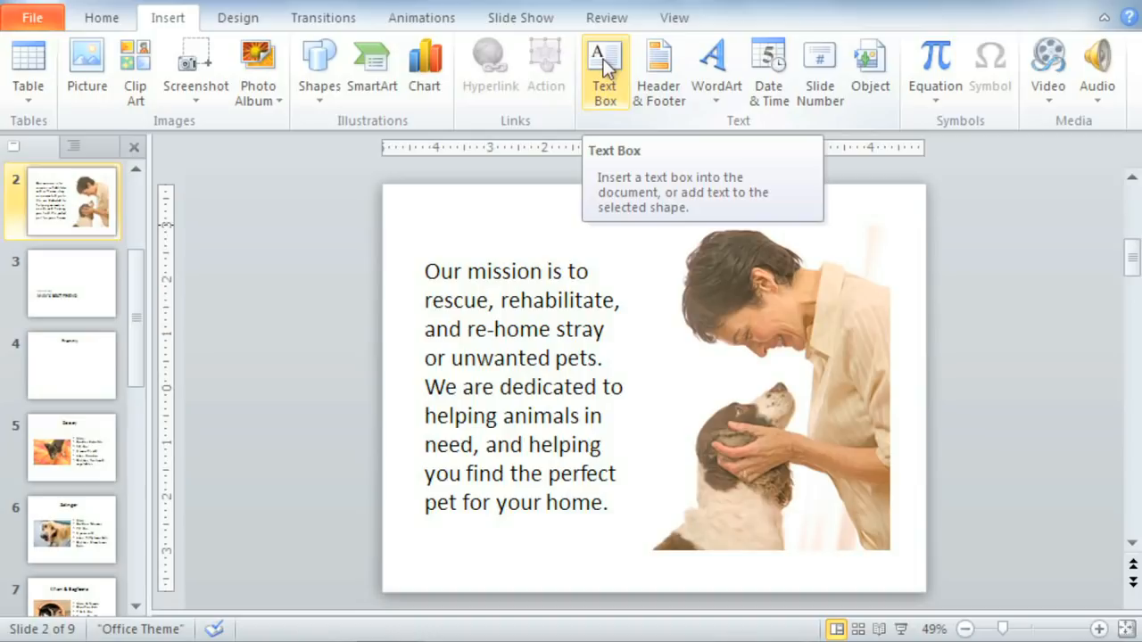
mouse_move(197, 68)
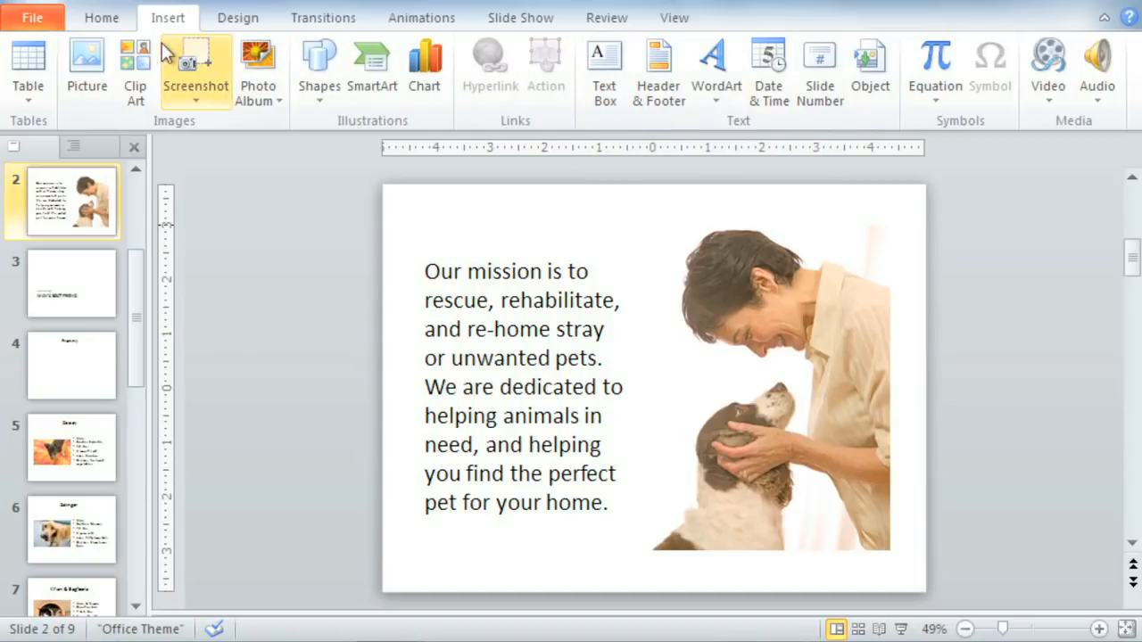
click(100, 18)
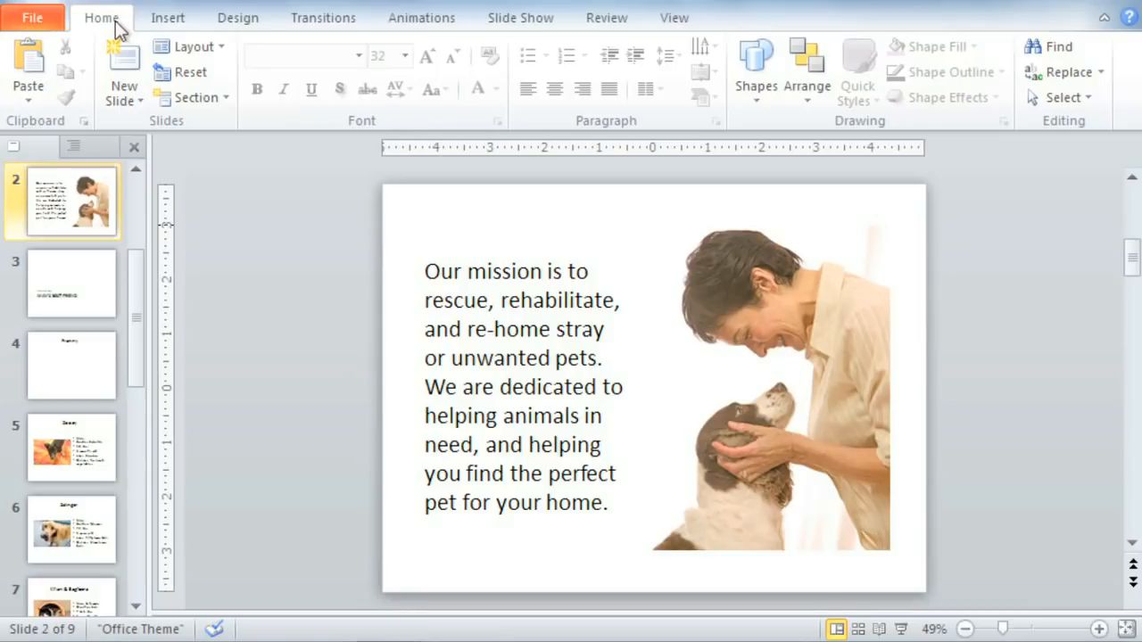
mouse_move(132, 448)
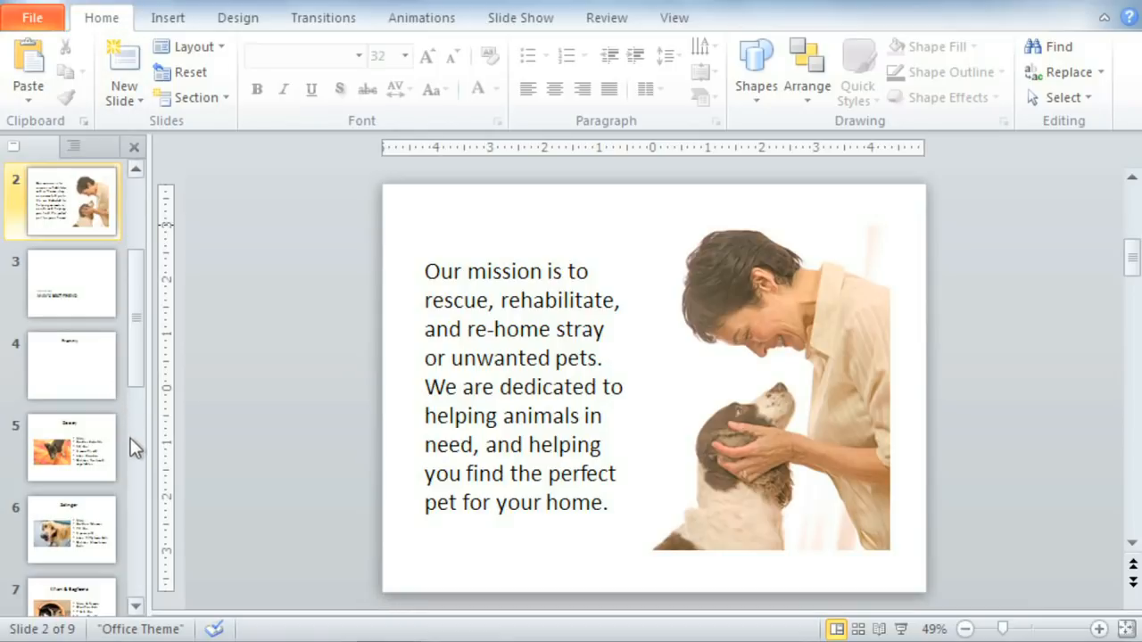
Insert a new Section Header slide after the Beatrix slide as slide 9
click(71, 366)
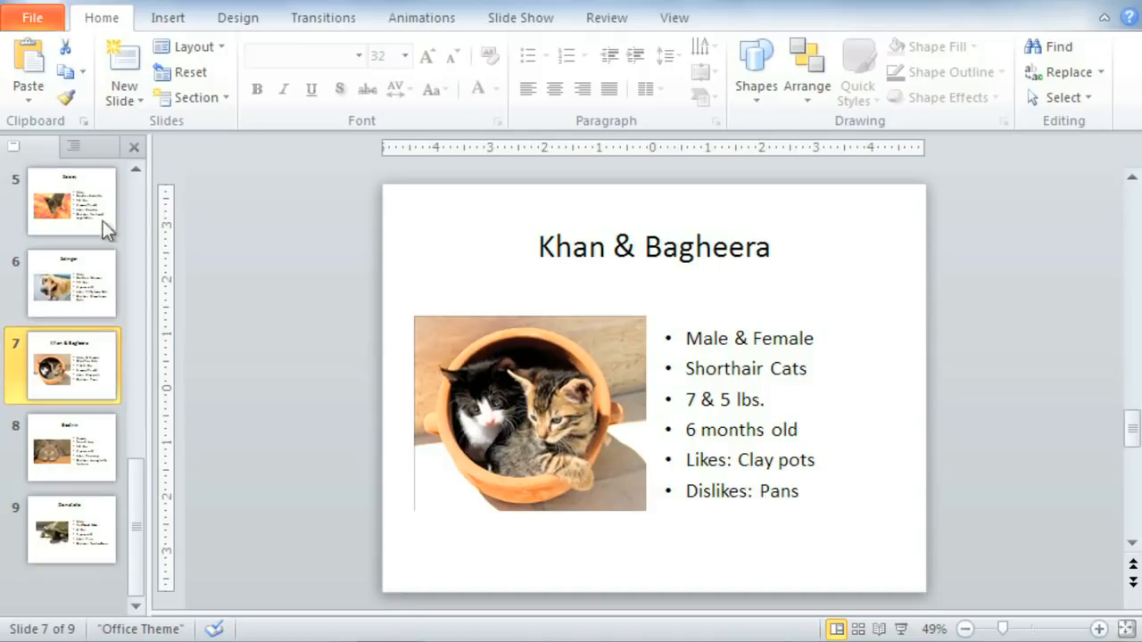
mouse_move(124, 62)
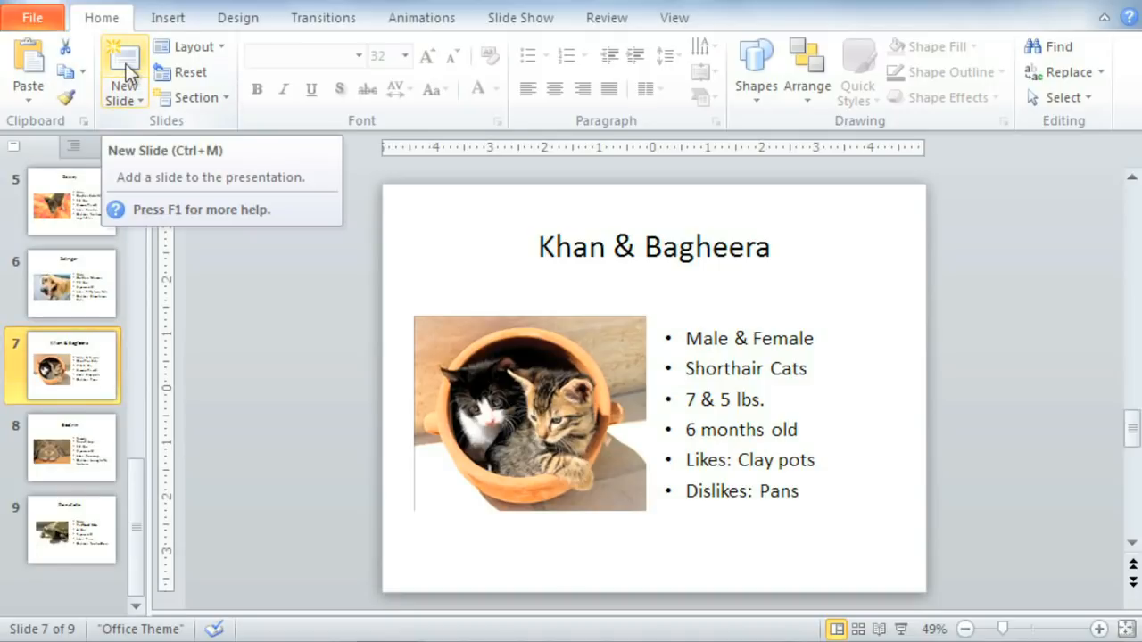
click(122, 72)
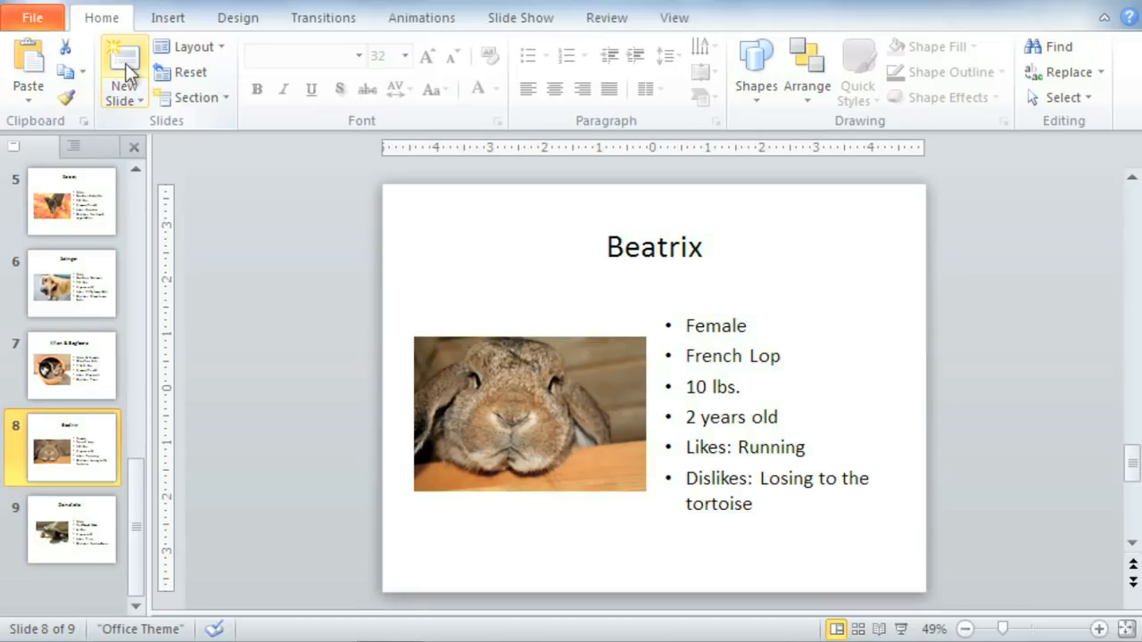
mouse_move(123, 80)
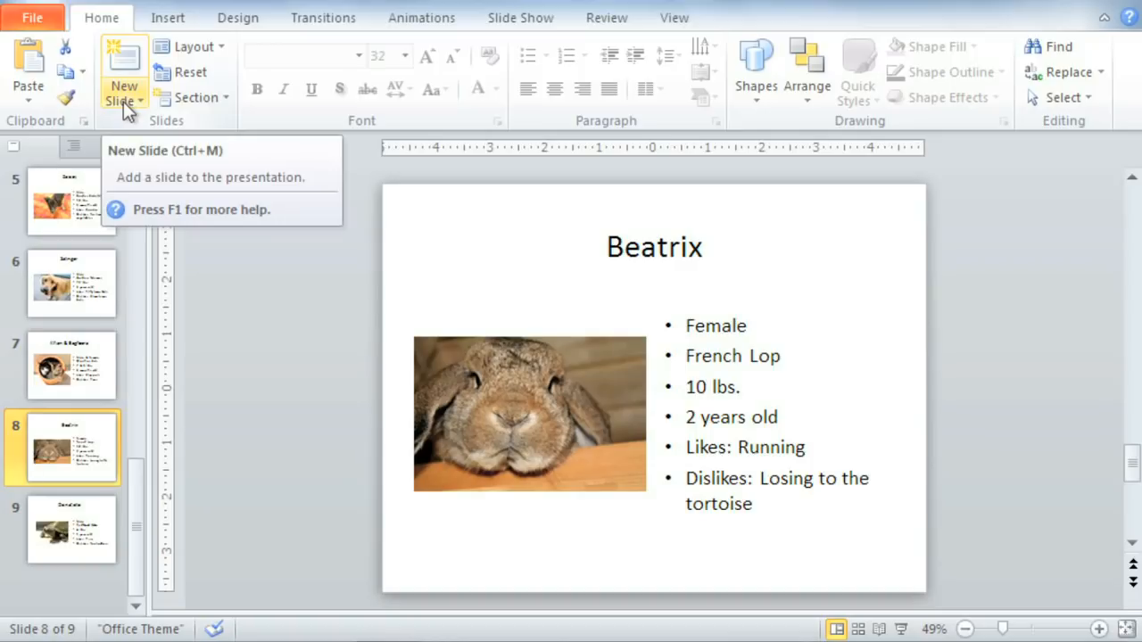
click(125, 100)
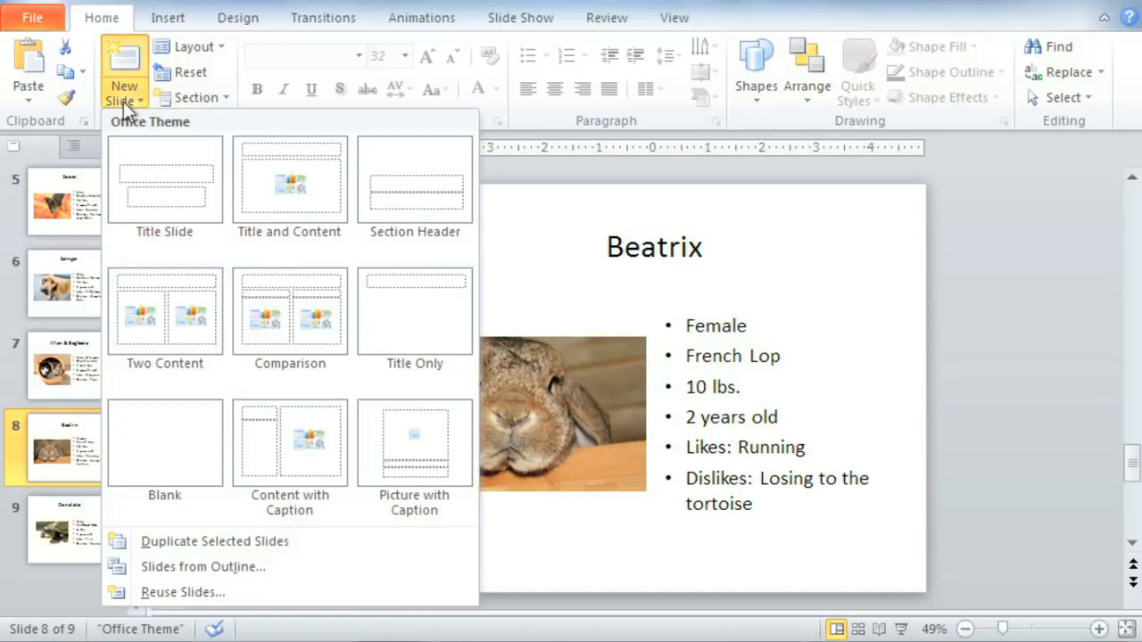
mouse_move(414, 178)
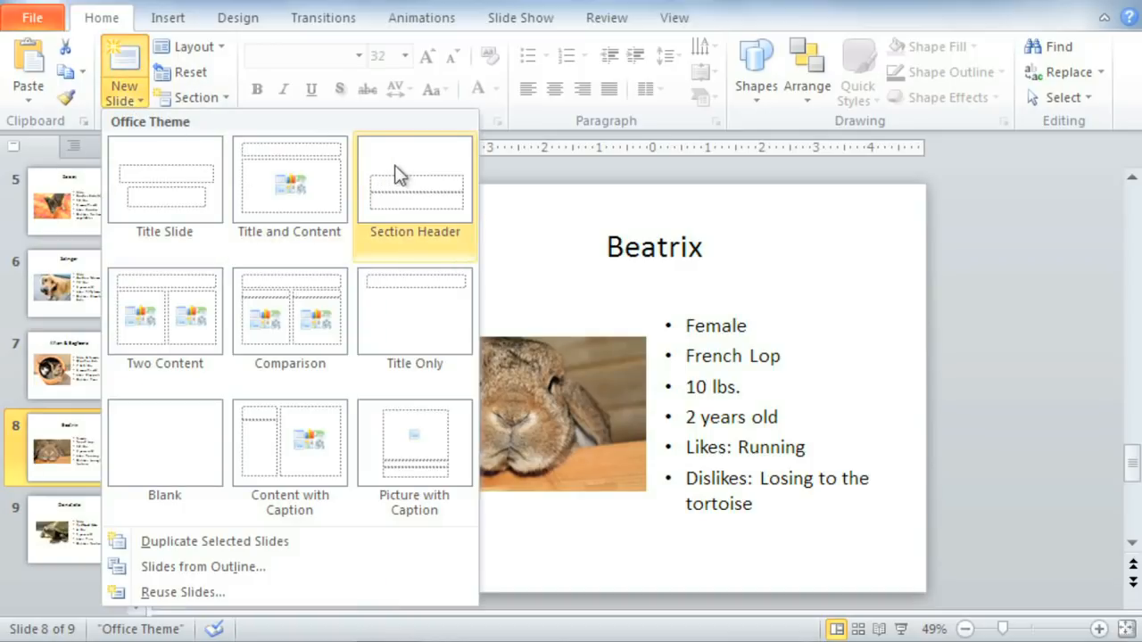
click(414, 182)
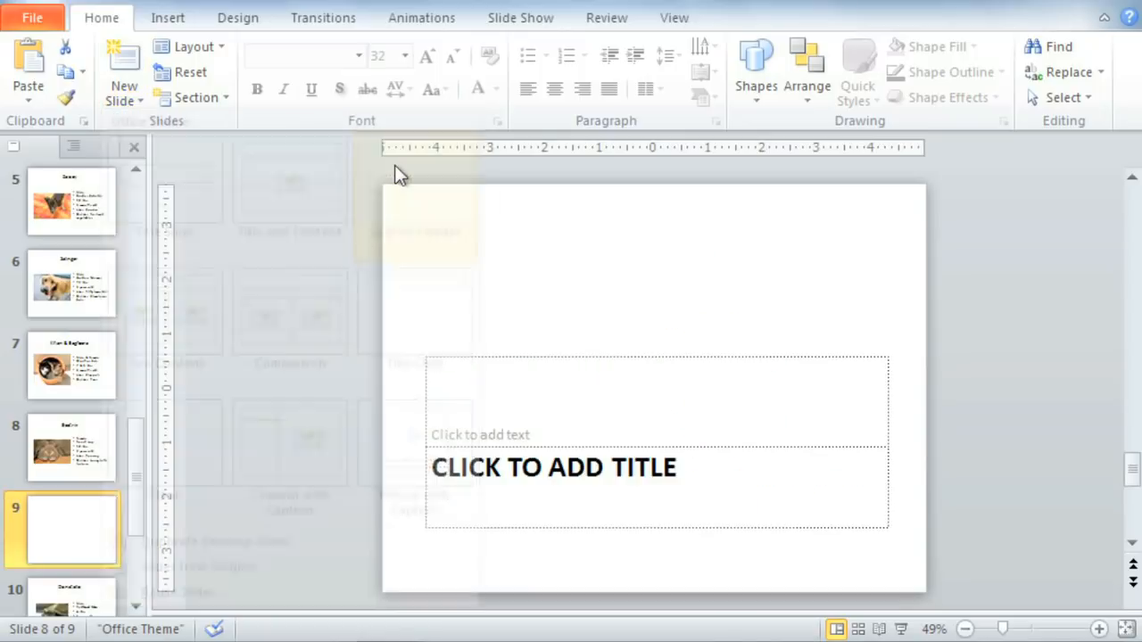
click(123, 68)
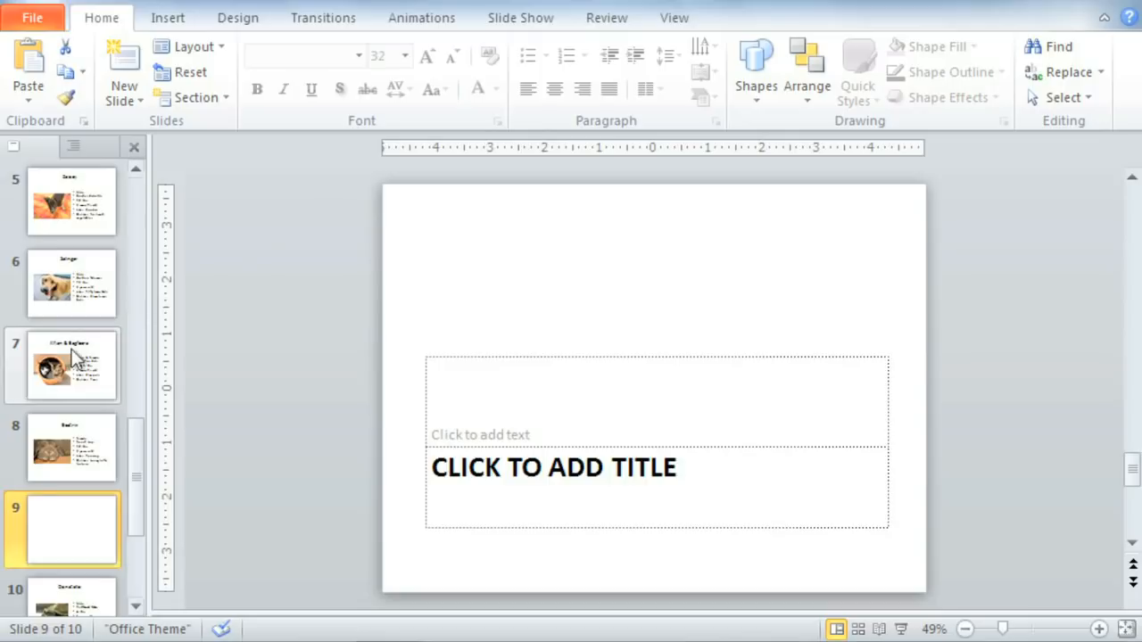
Move the blank section-header slide up to slide 7, before Khan & Bagheera
click(63, 366)
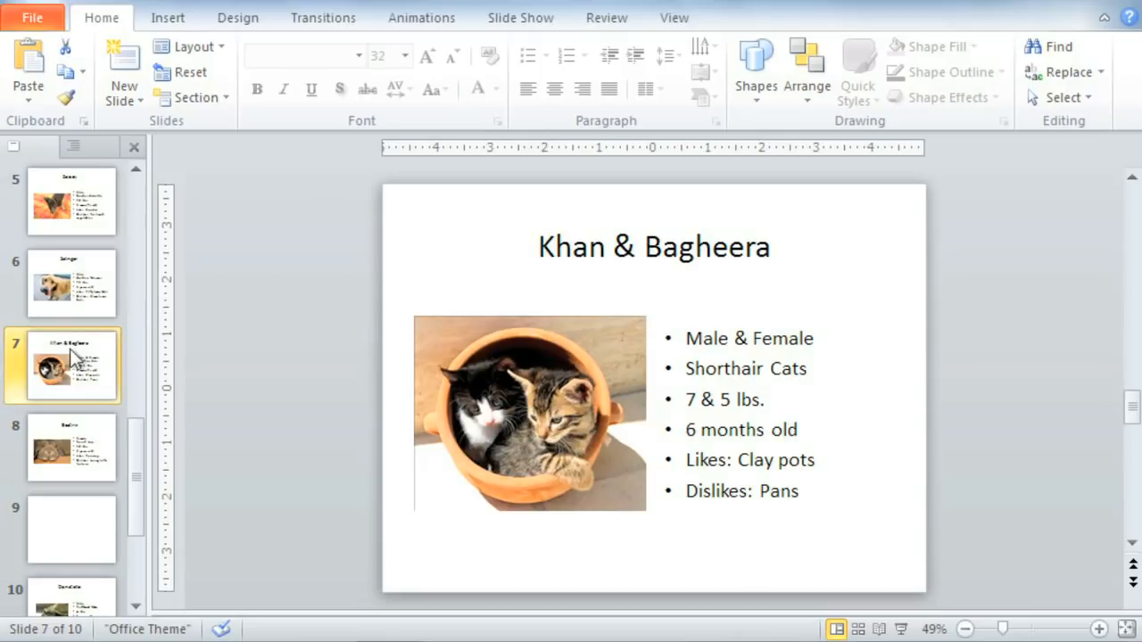
click(71, 528)
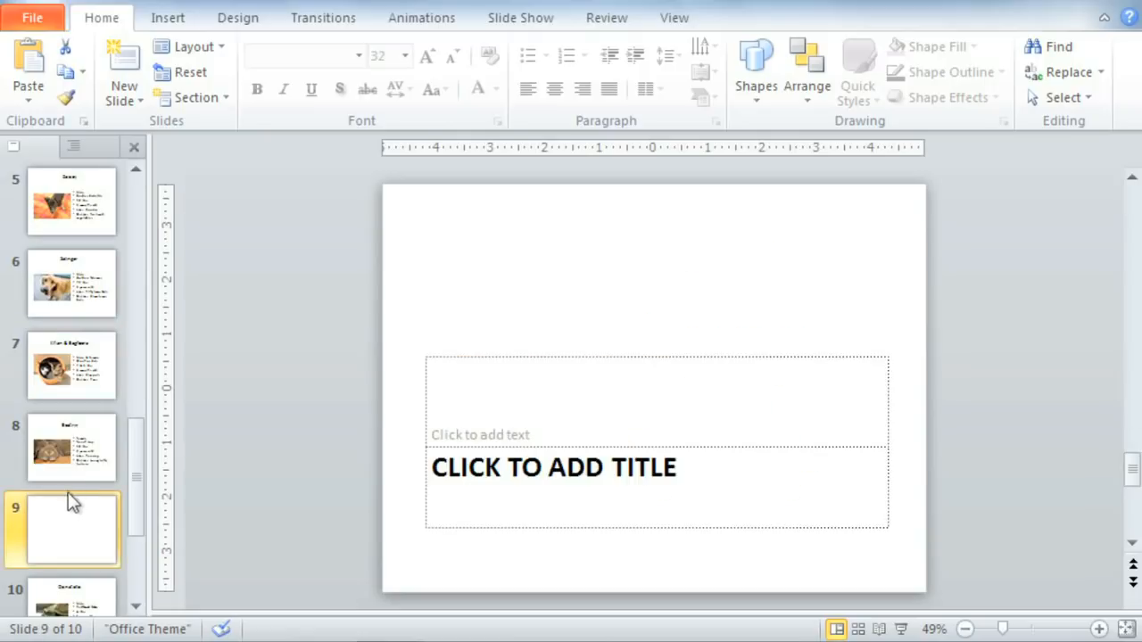
mouse_move(73, 339)
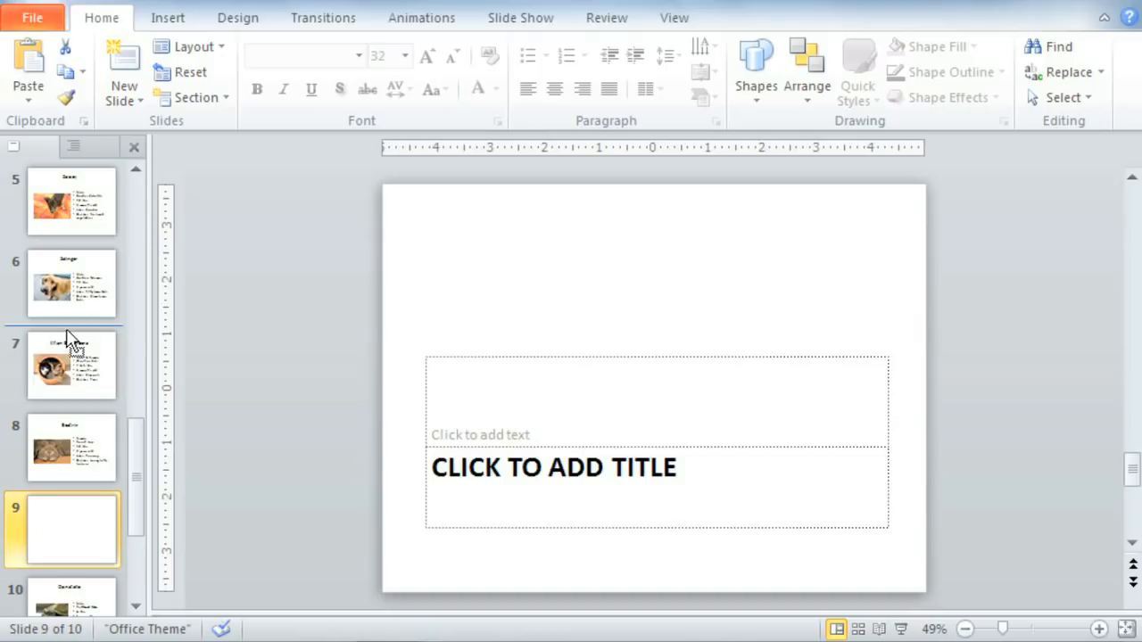
click(71, 364)
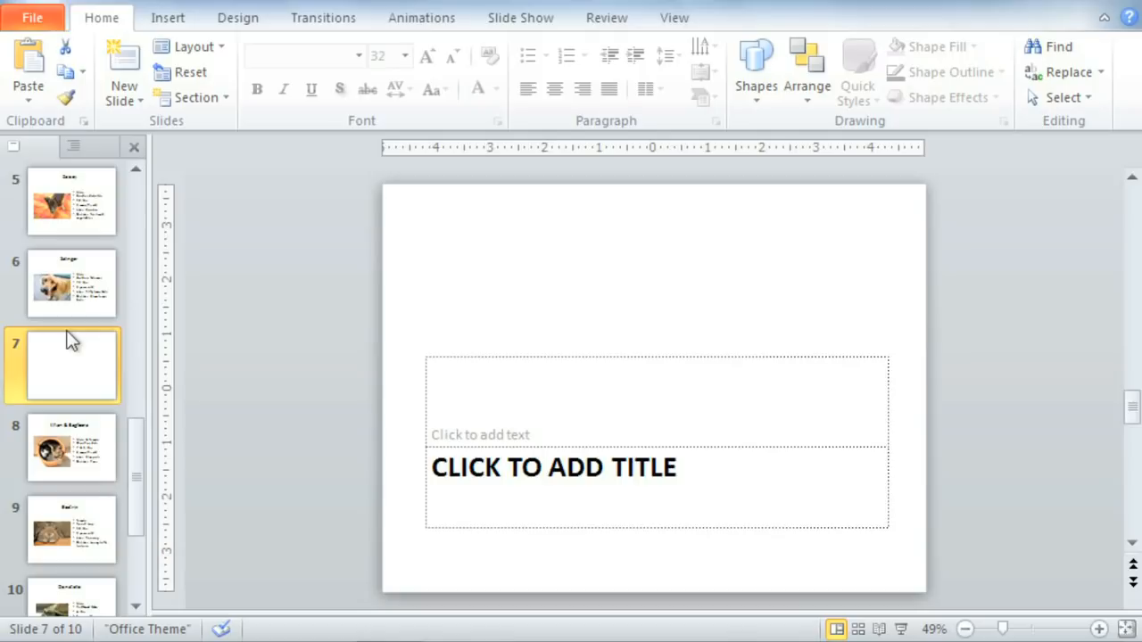
mouse_move(69, 426)
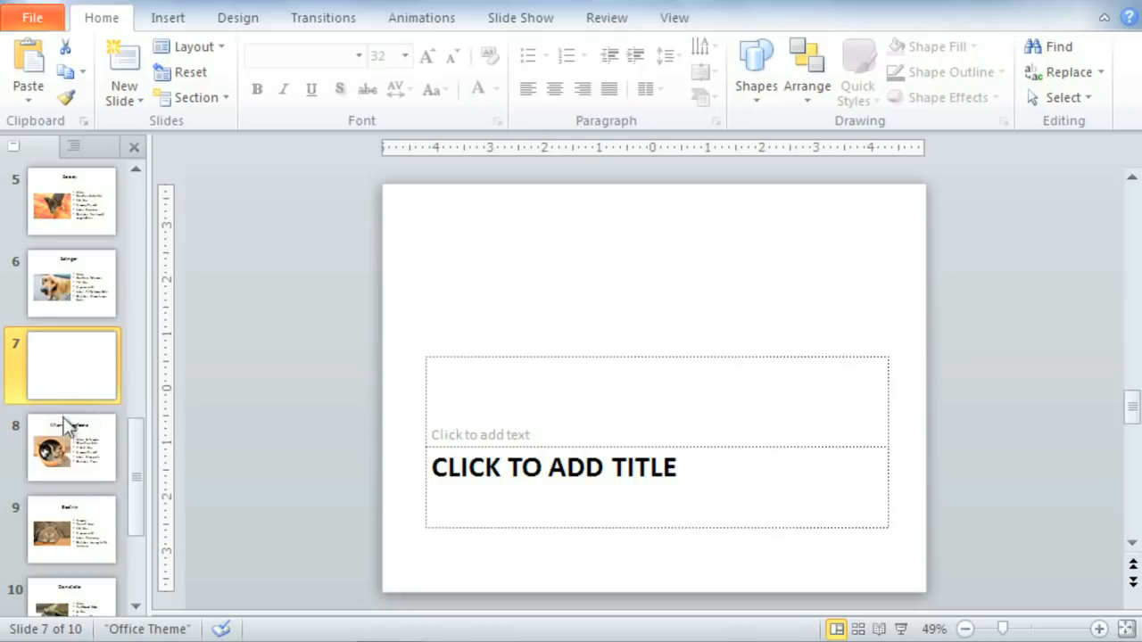
Duplicate the Khan & Bagheera slide so a copy sits at slide 9
click(72, 446)
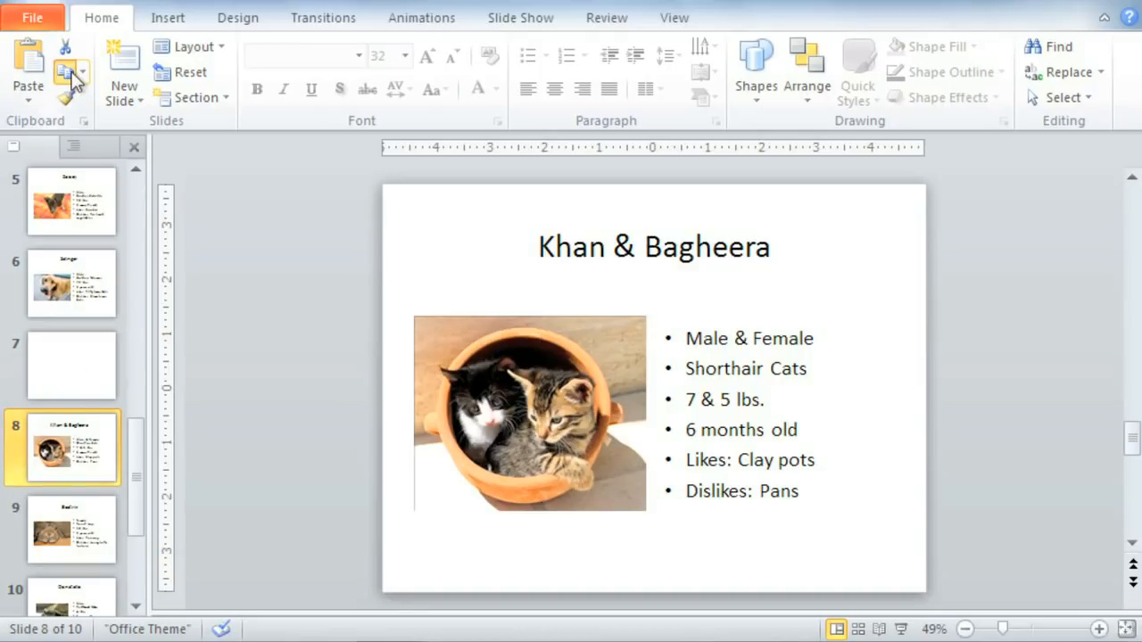
mouse_move(63, 348)
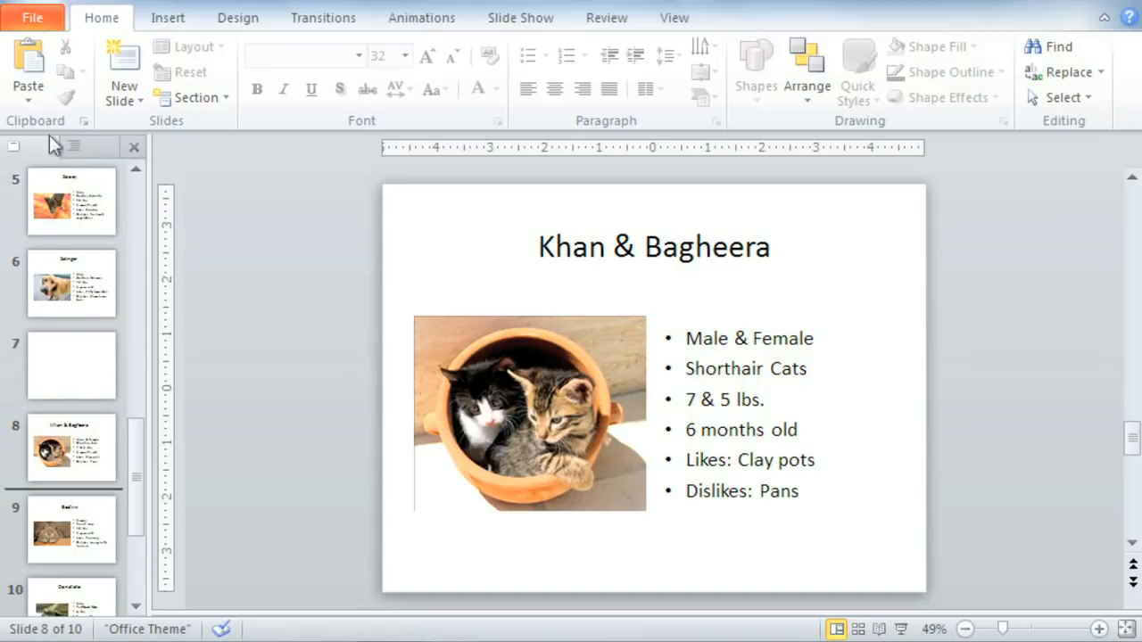
click(29, 68)
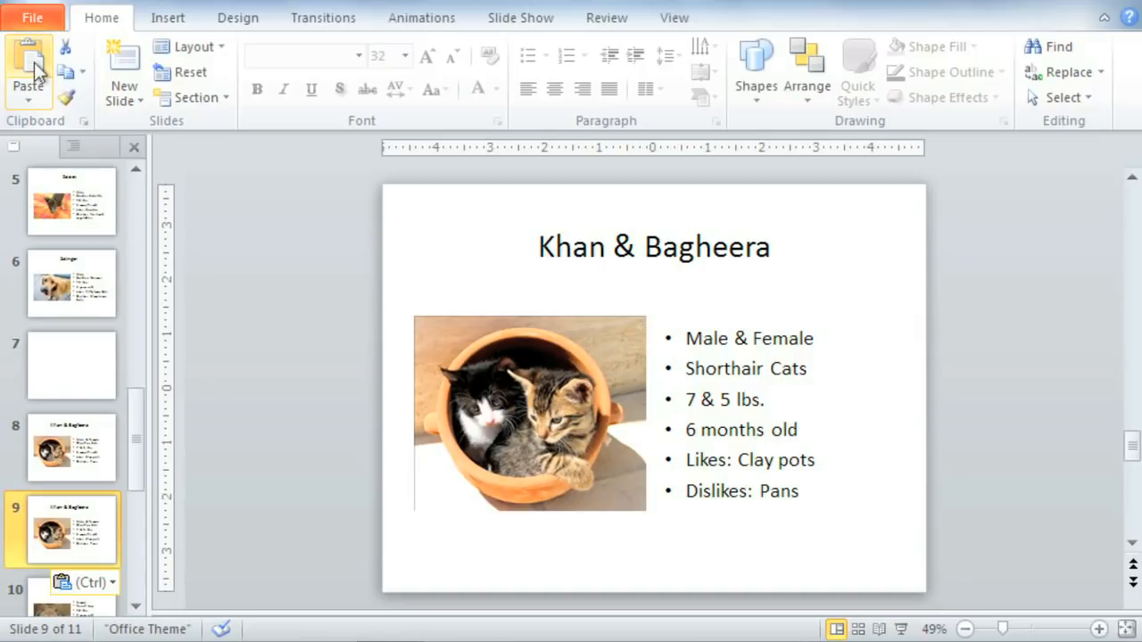